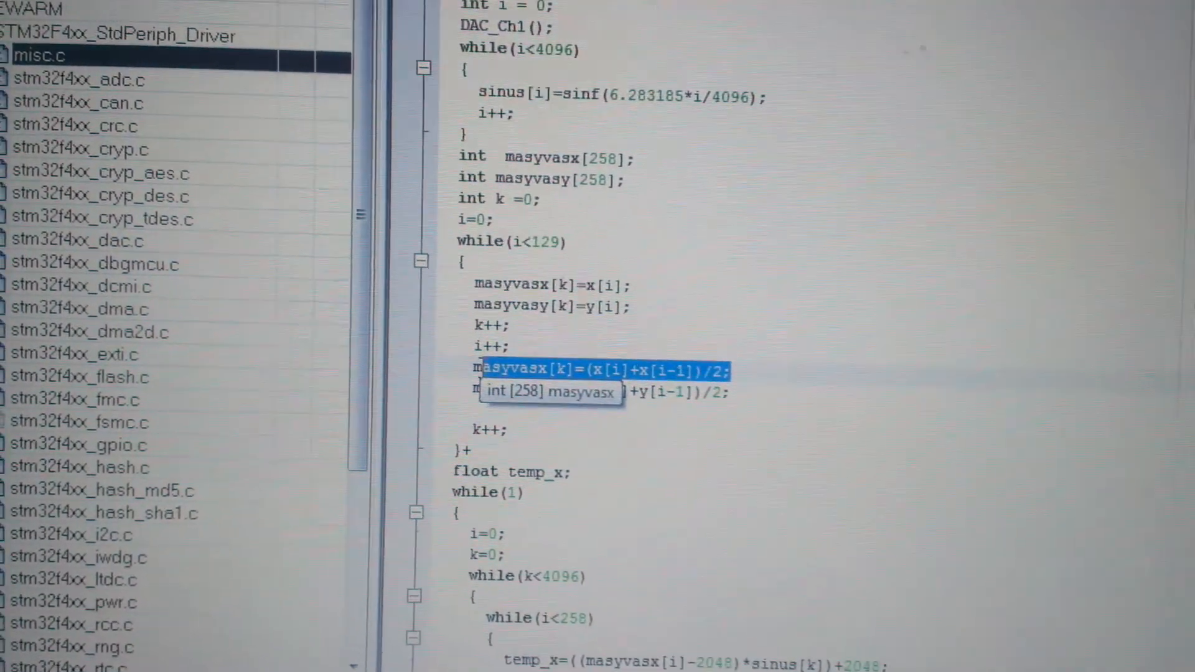
pyautogui.scroll(3)
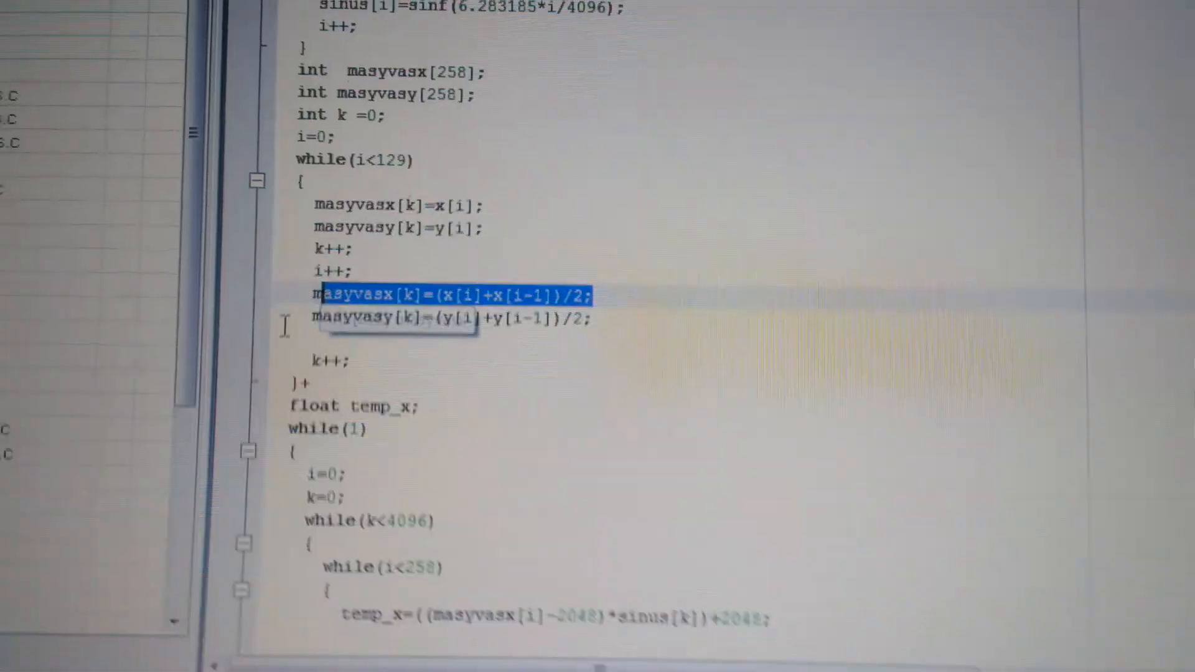
pyautogui.scroll(3)
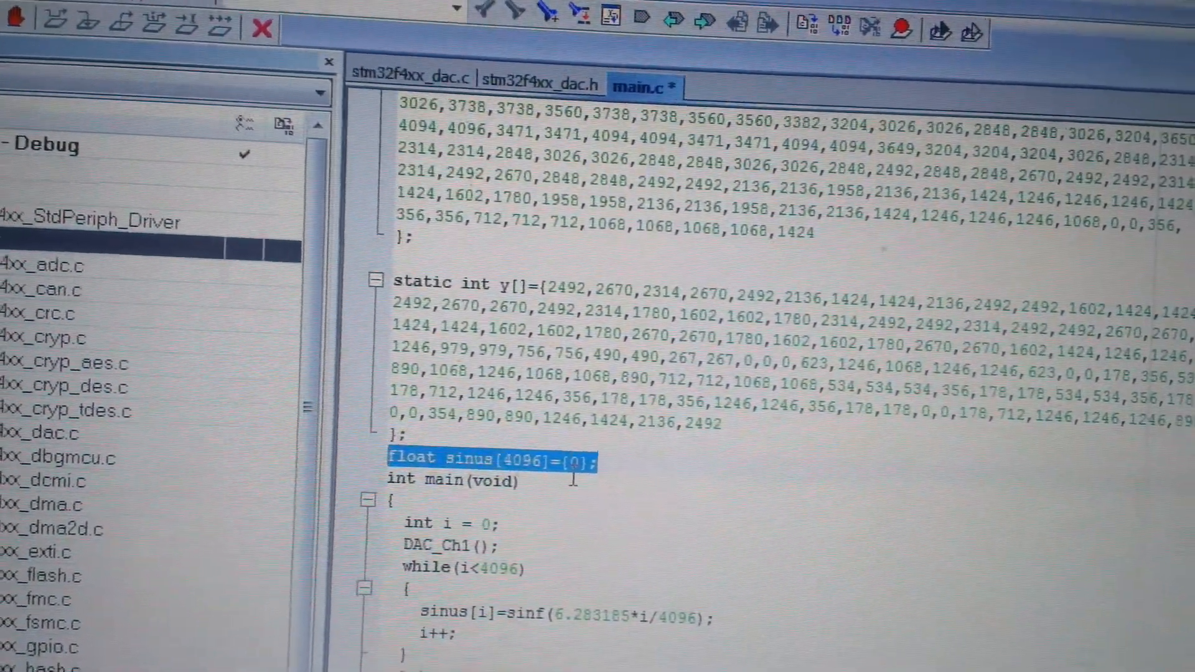
pyautogui.scroll(-3)
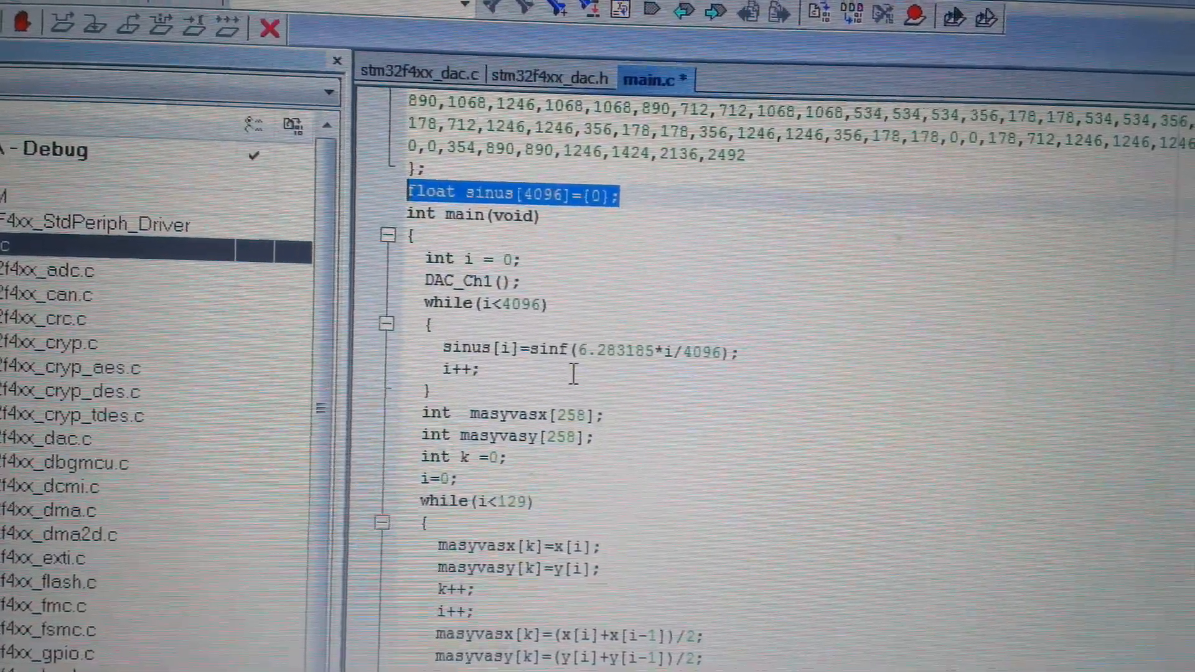
pyautogui.scroll(3)
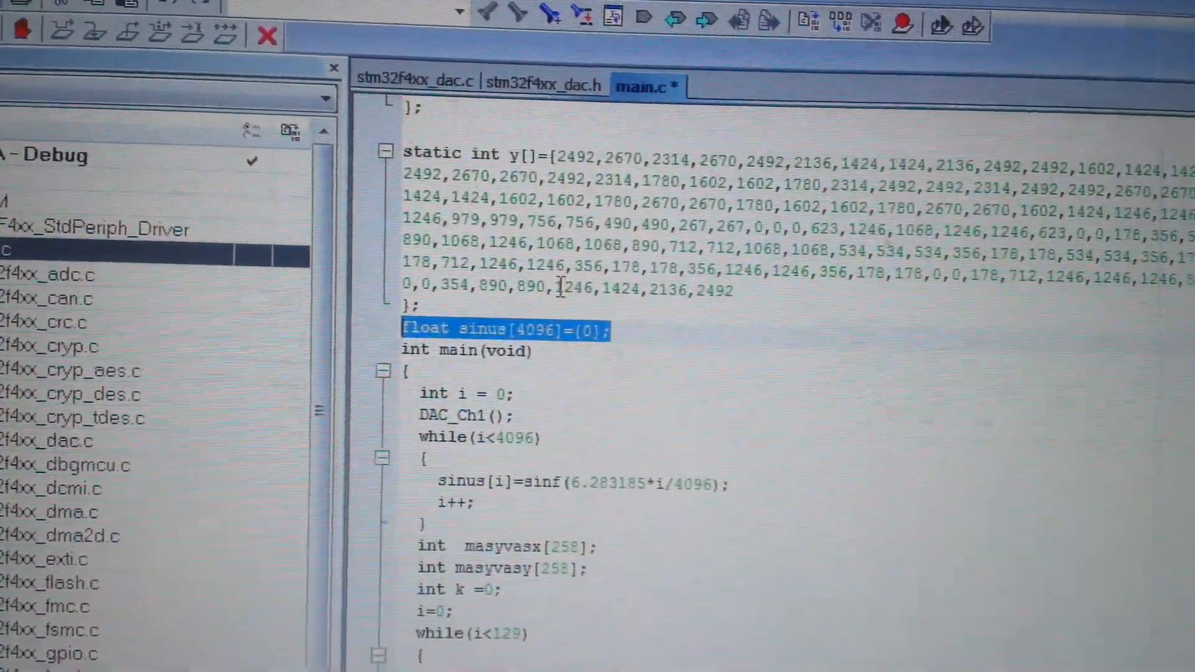
pyautogui.scroll(-3)
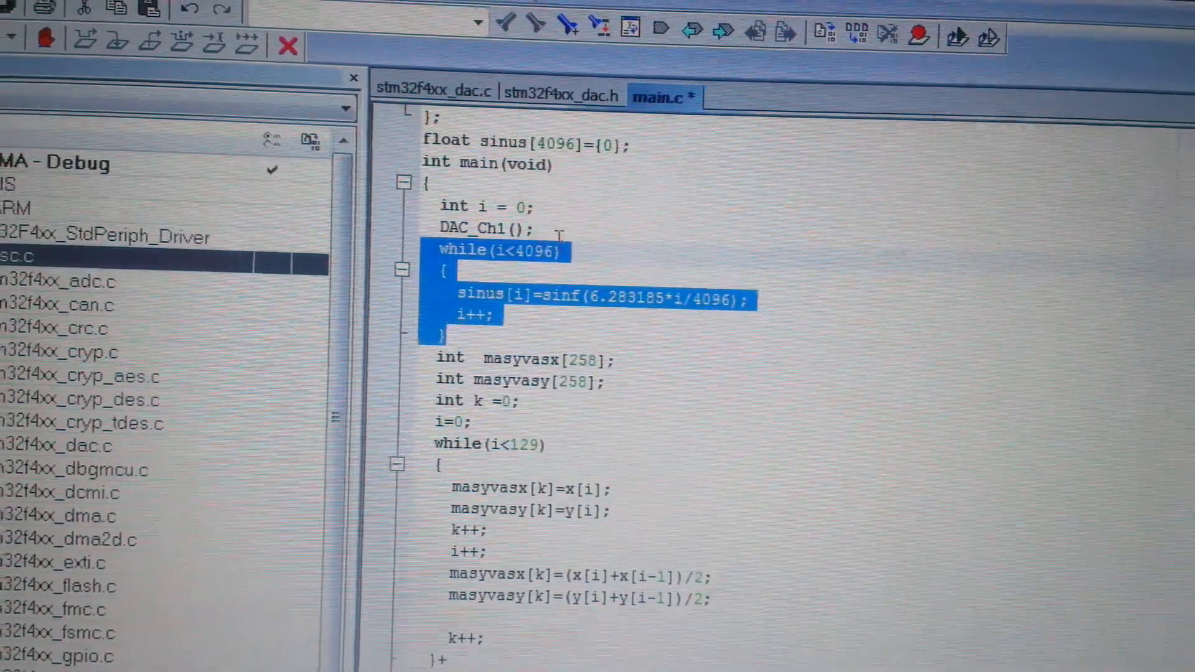
pyautogui.scroll(-3)
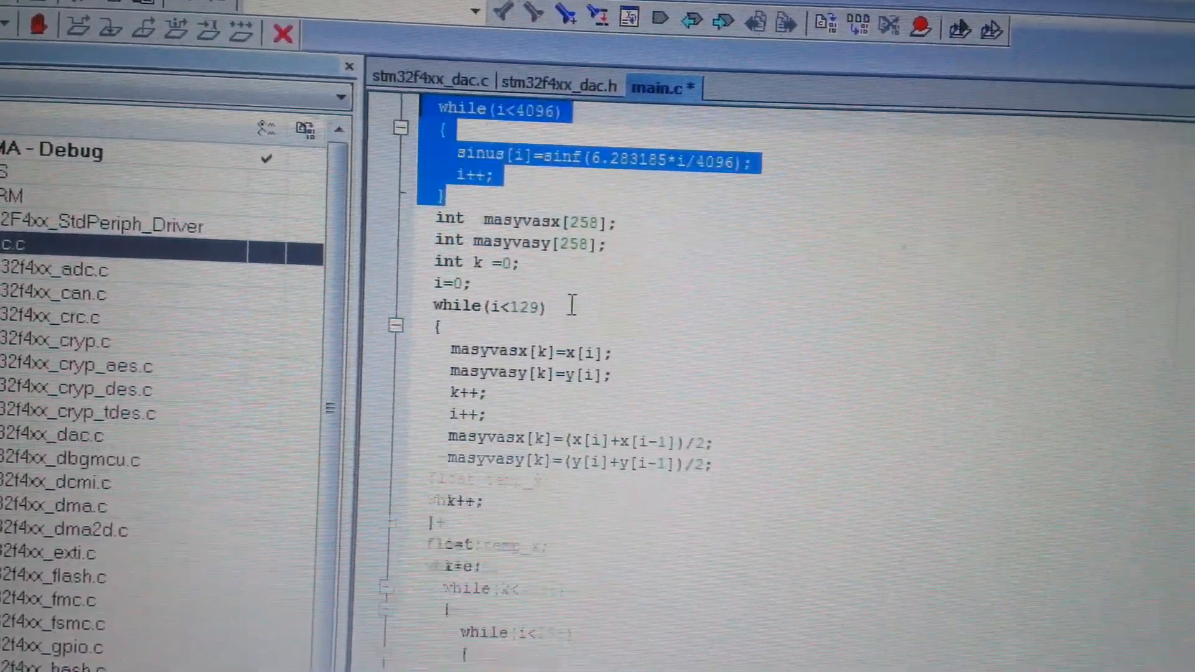
pyautogui.scroll(-3)
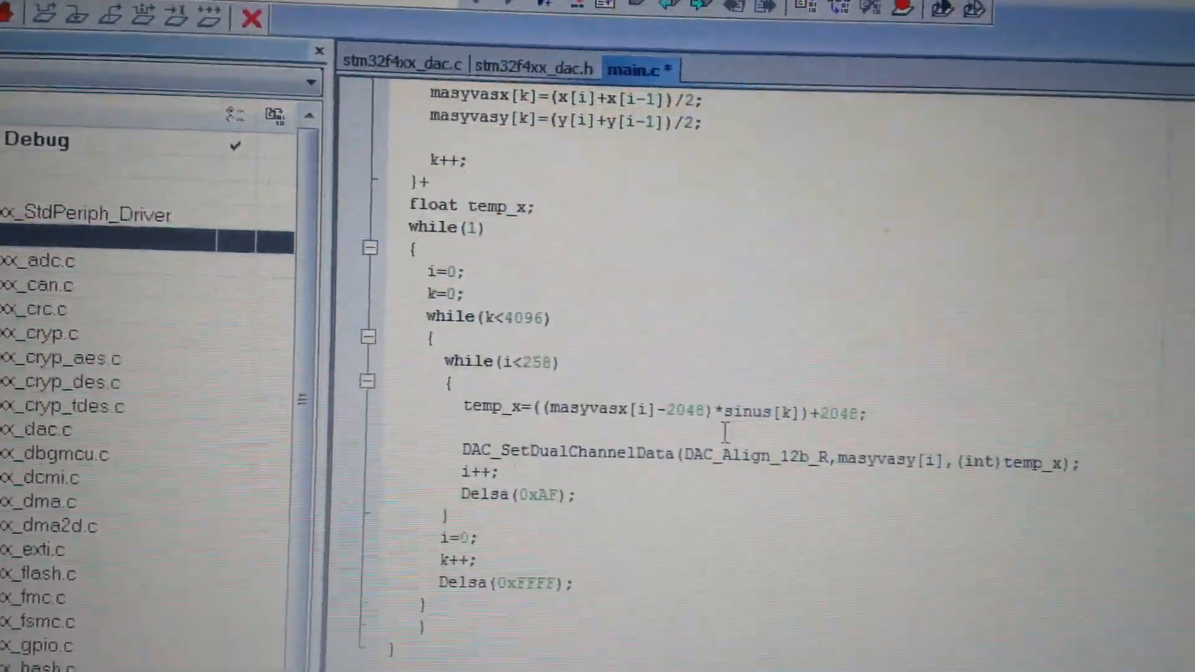
pyautogui.doubleClick(686, 396)
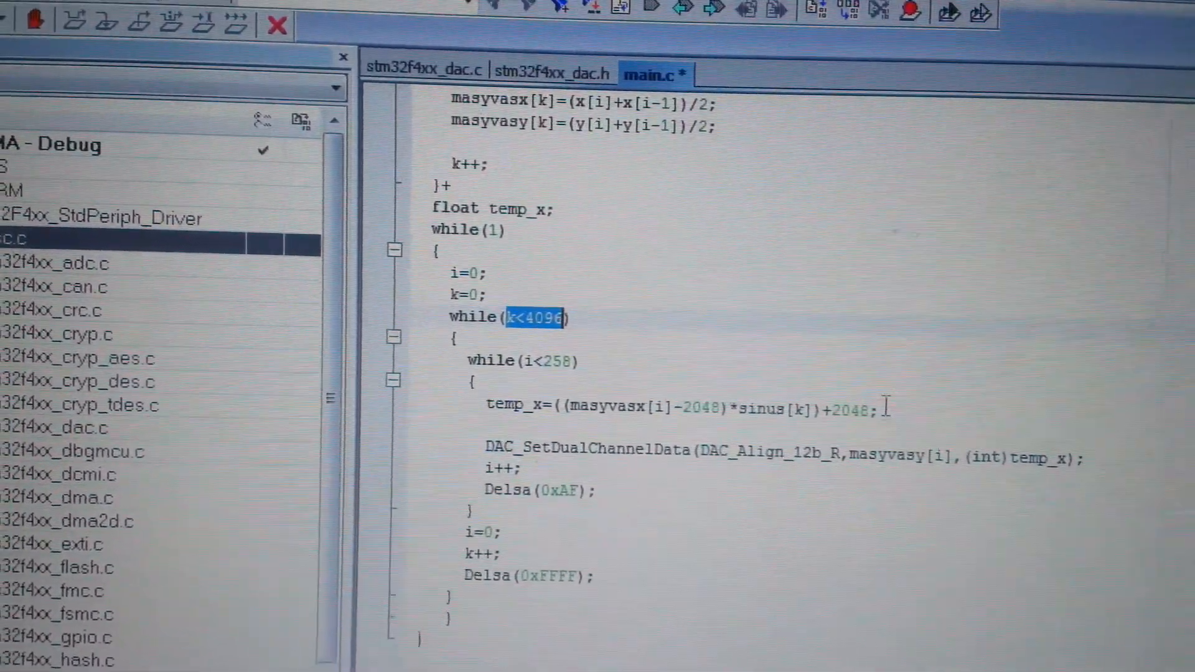
pyautogui.doubleClick(854, 419)
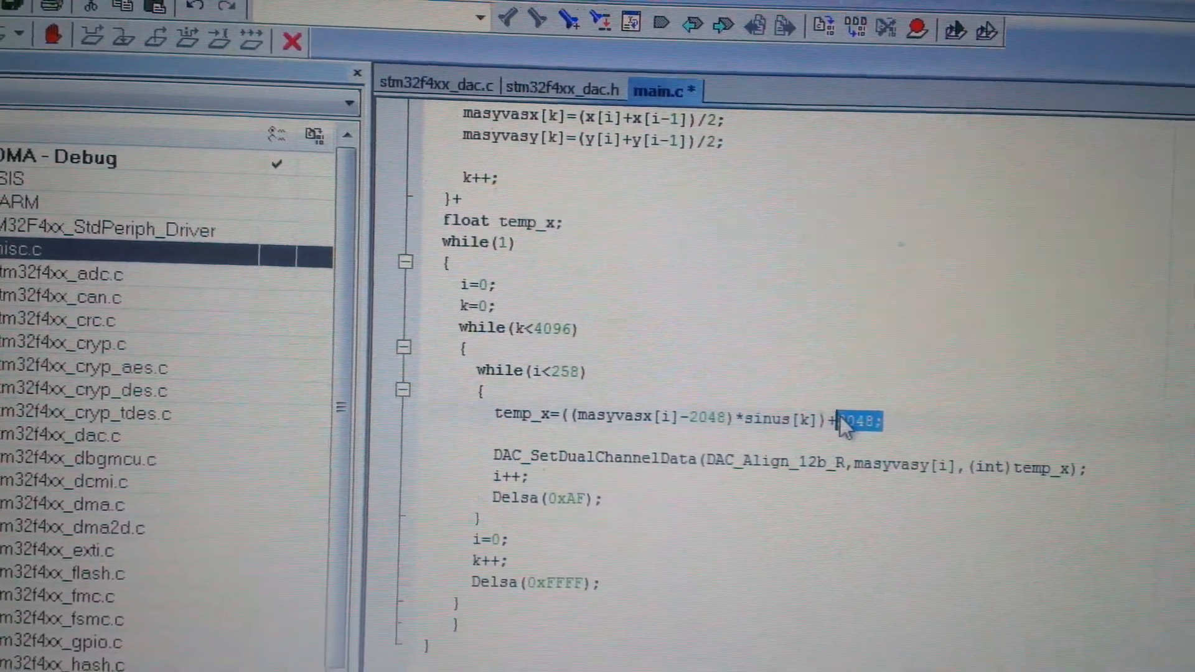